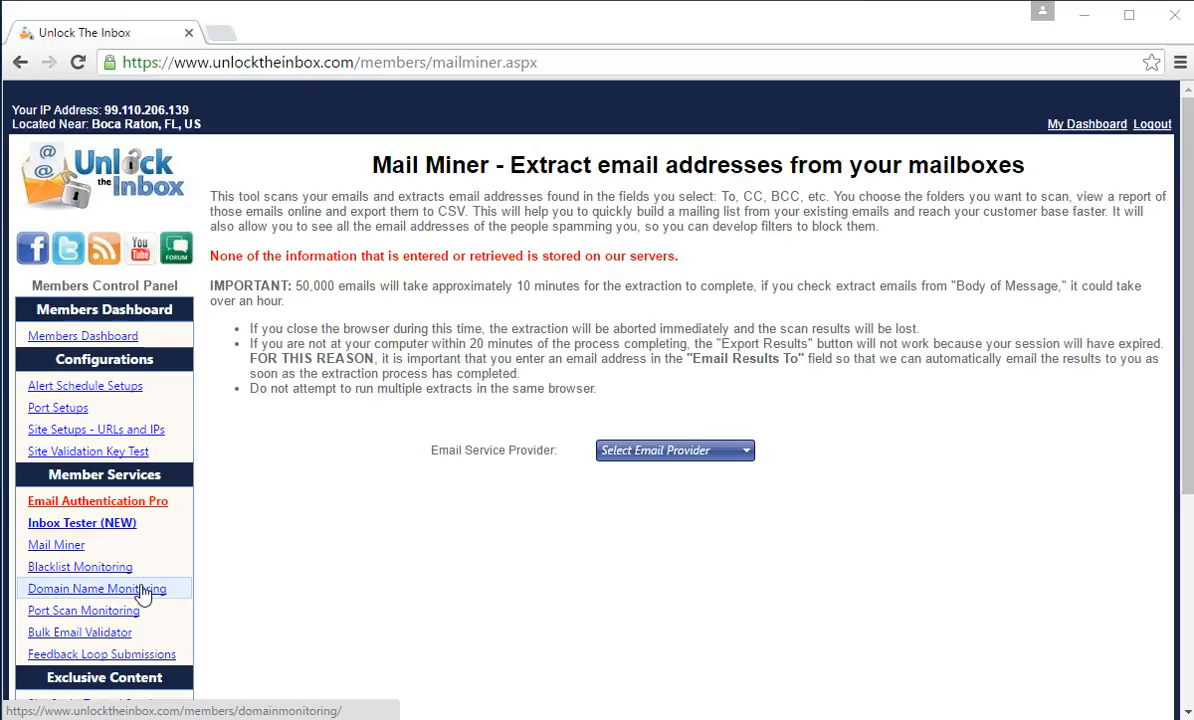
pyautogui.moveTo(976, 510)
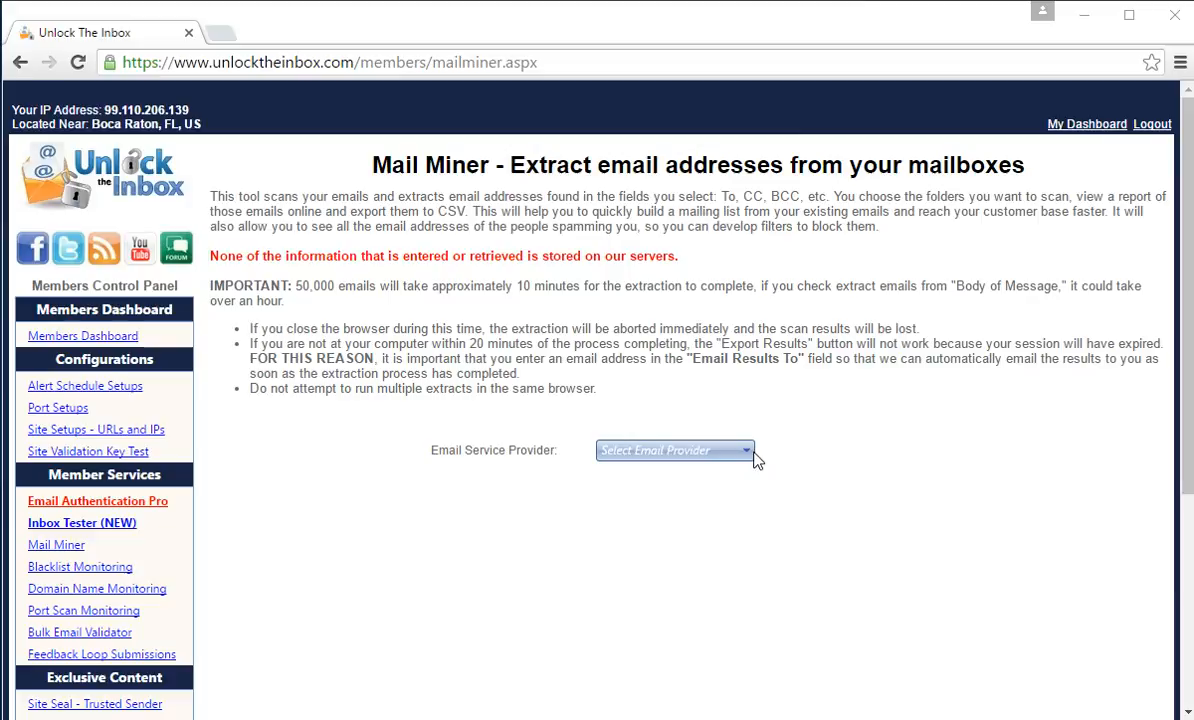
# - Show the Email Service Provider choices on the Mail Miner page
pyautogui.click(672, 450)
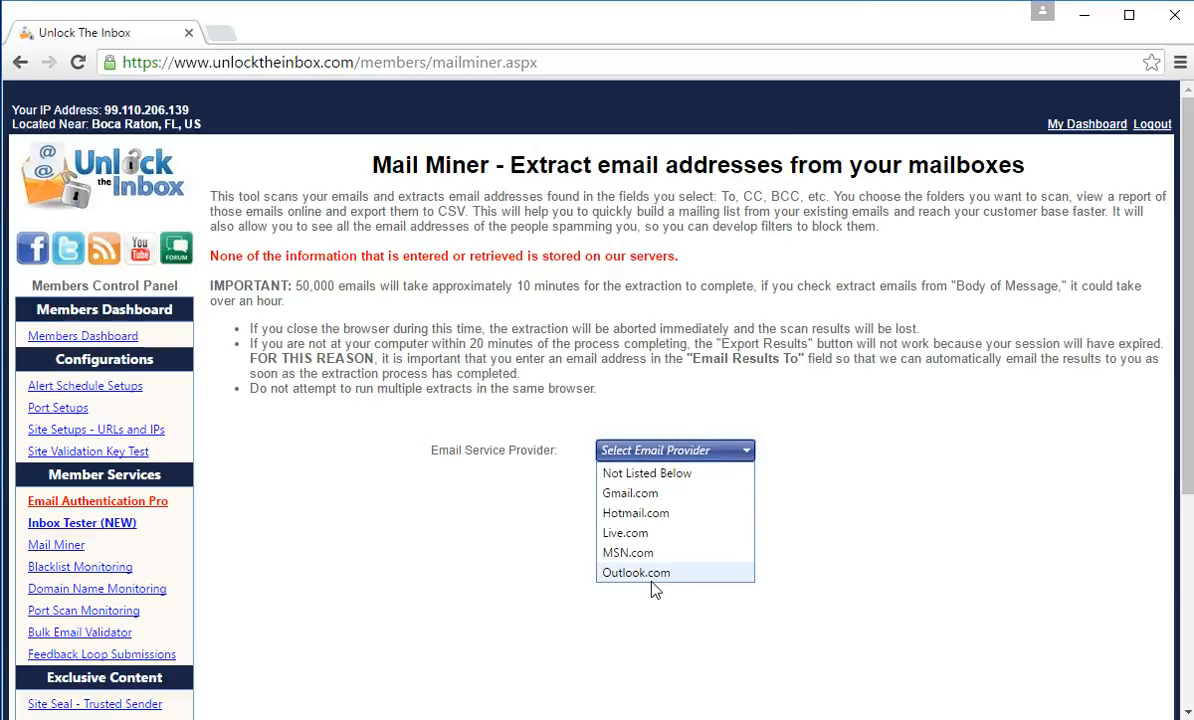
pyautogui.moveTo(650, 492)
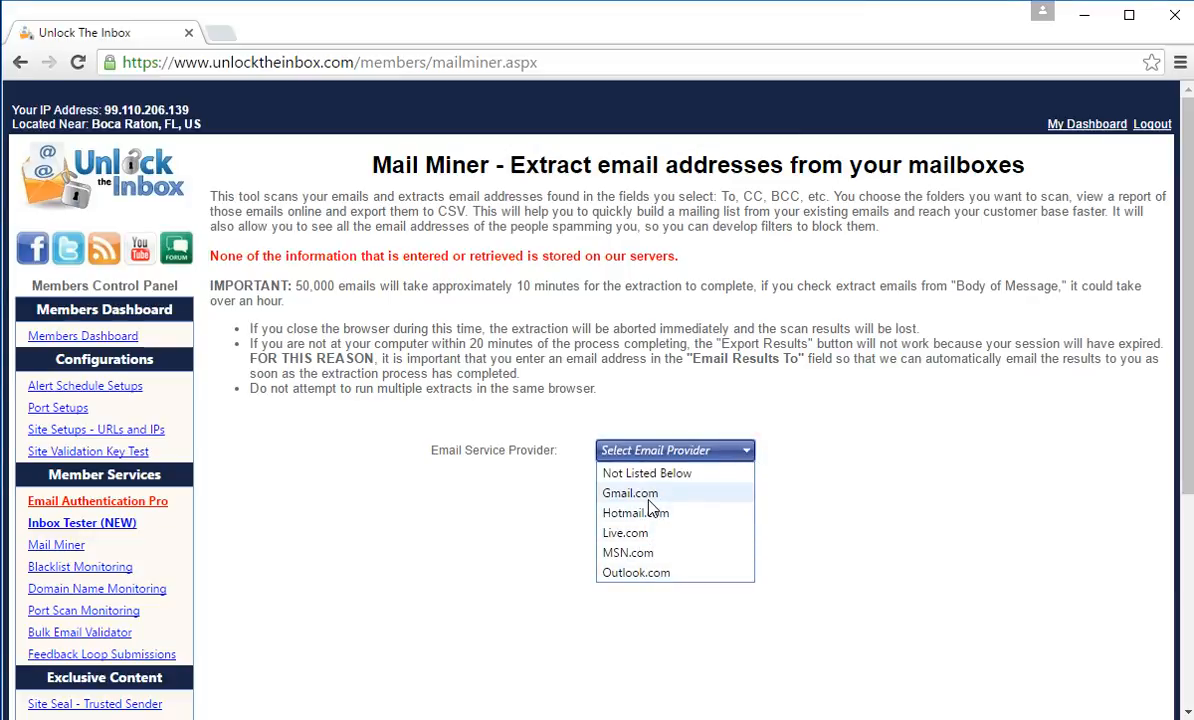
pyautogui.moveTo(658, 472)
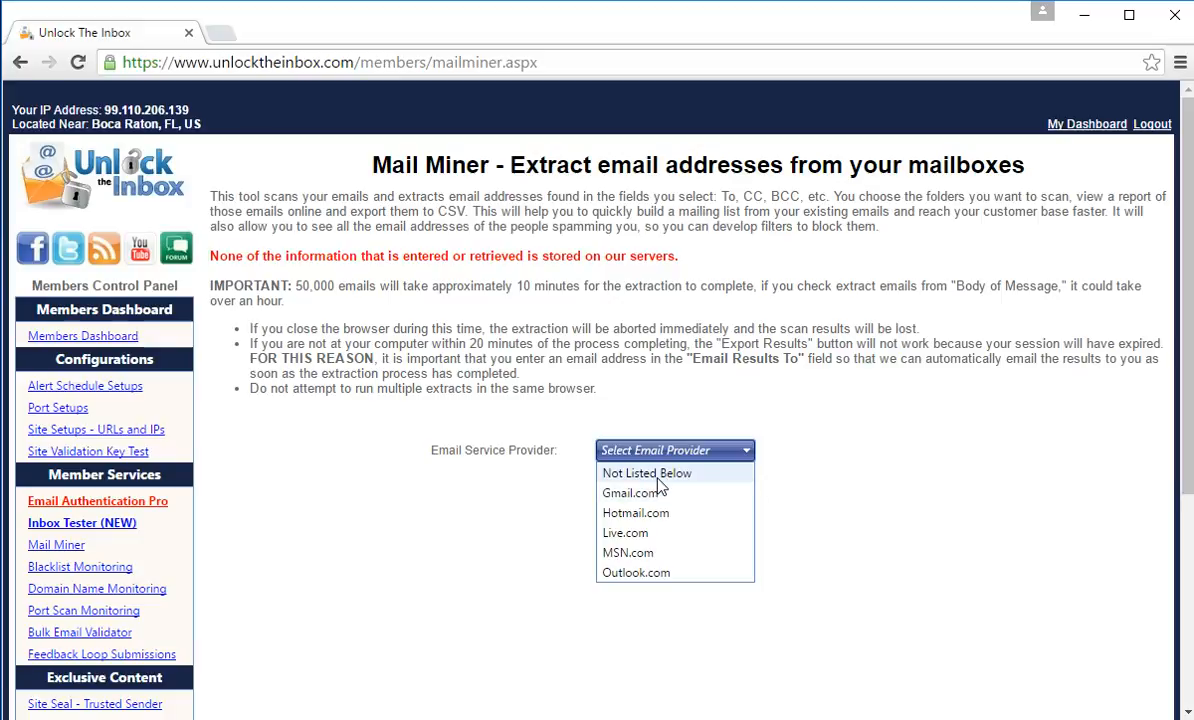
# - Choose 'Not Listed Below', enable Guess Gender, and enter the password and server webmail.lukesallnatural.co
pyautogui.click(648, 472)
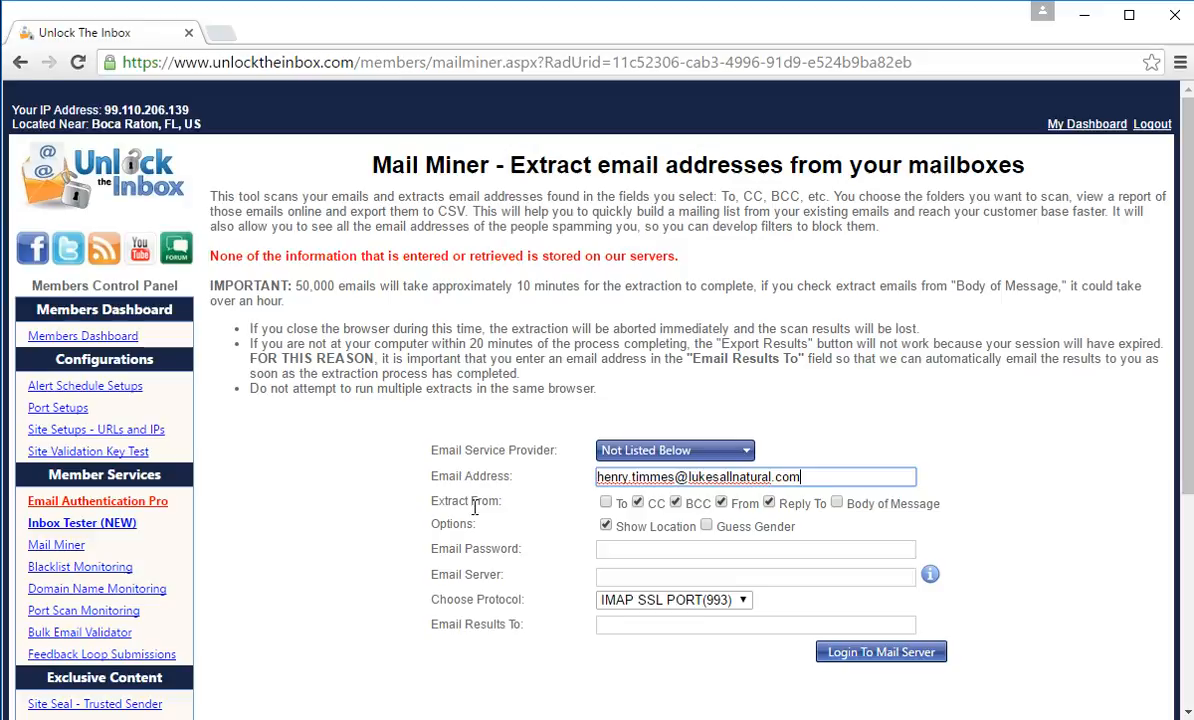
pyautogui.moveTo(830, 500)
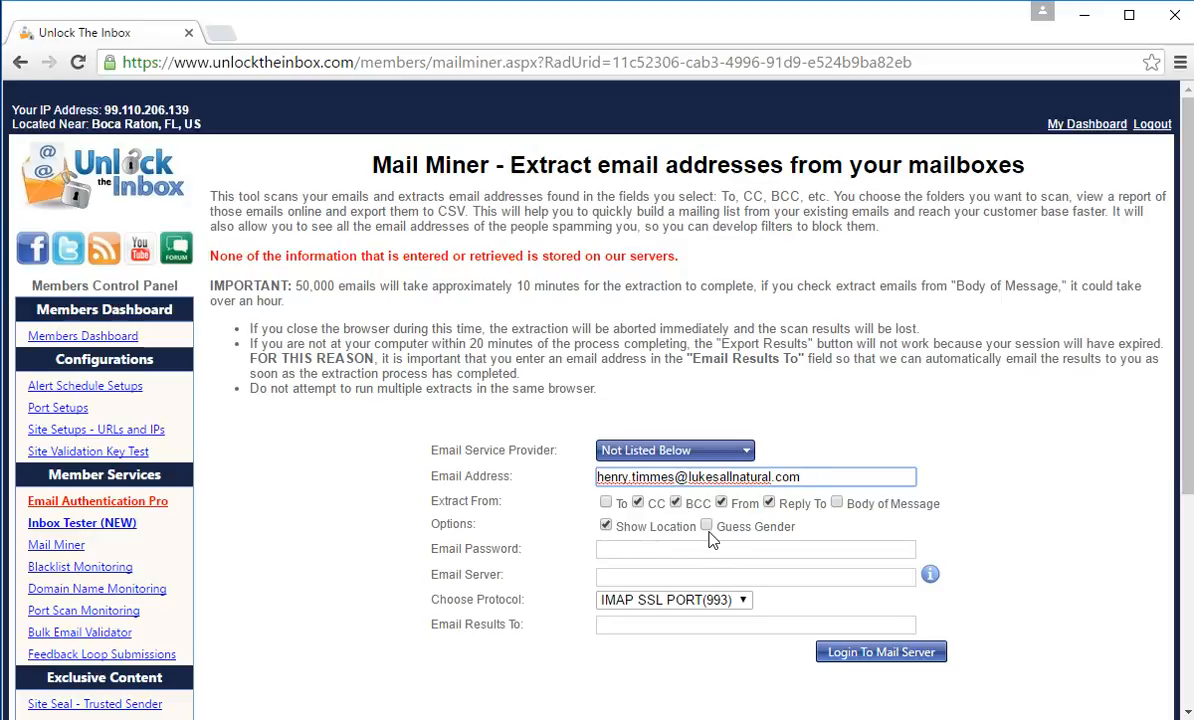
pyautogui.click(706, 526)
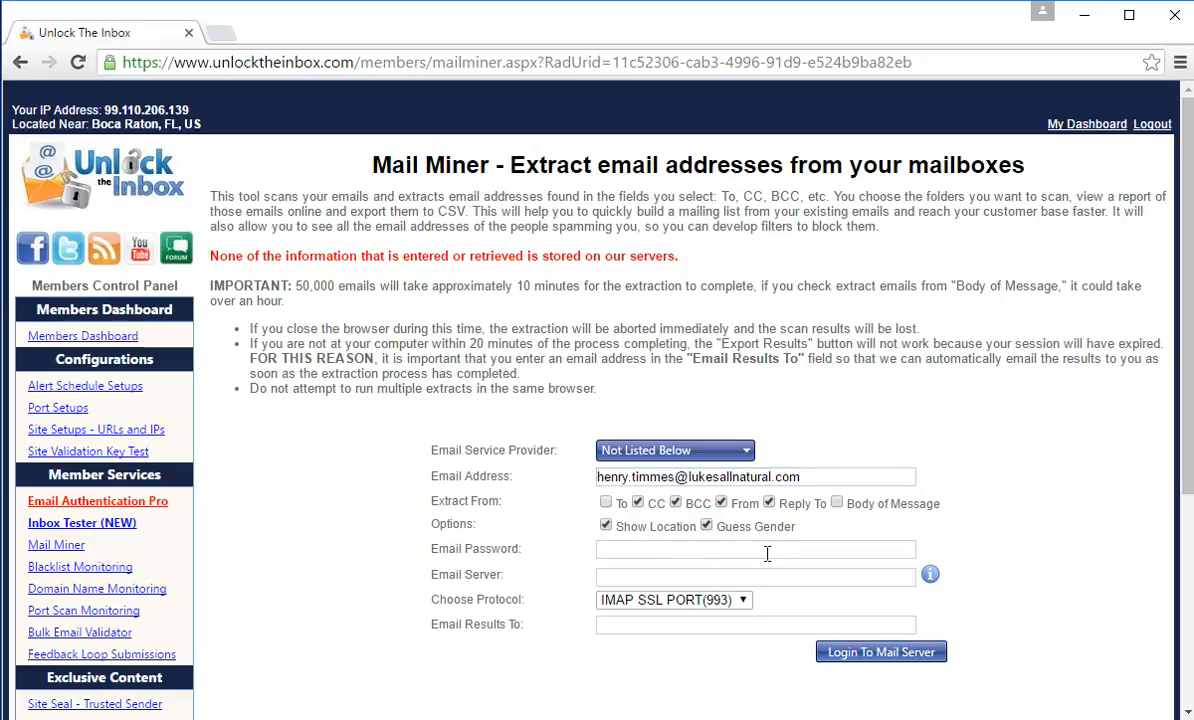
pyautogui.click(756, 548)
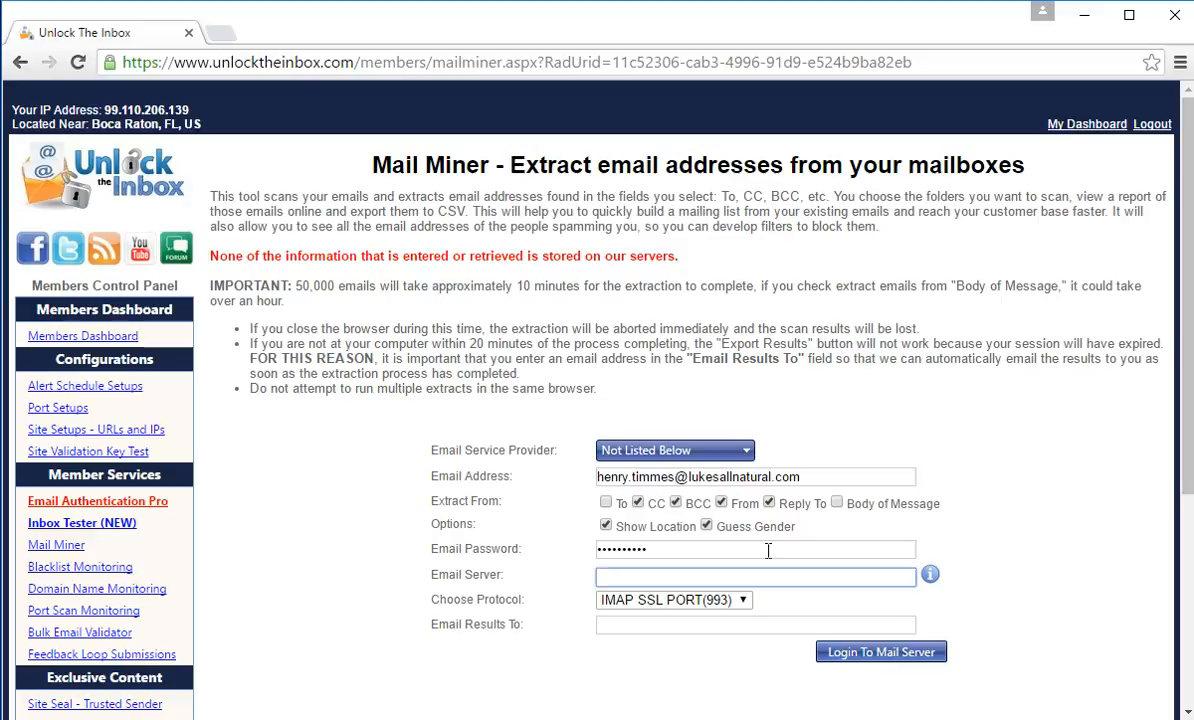
pyautogui.write('webmail.lu')
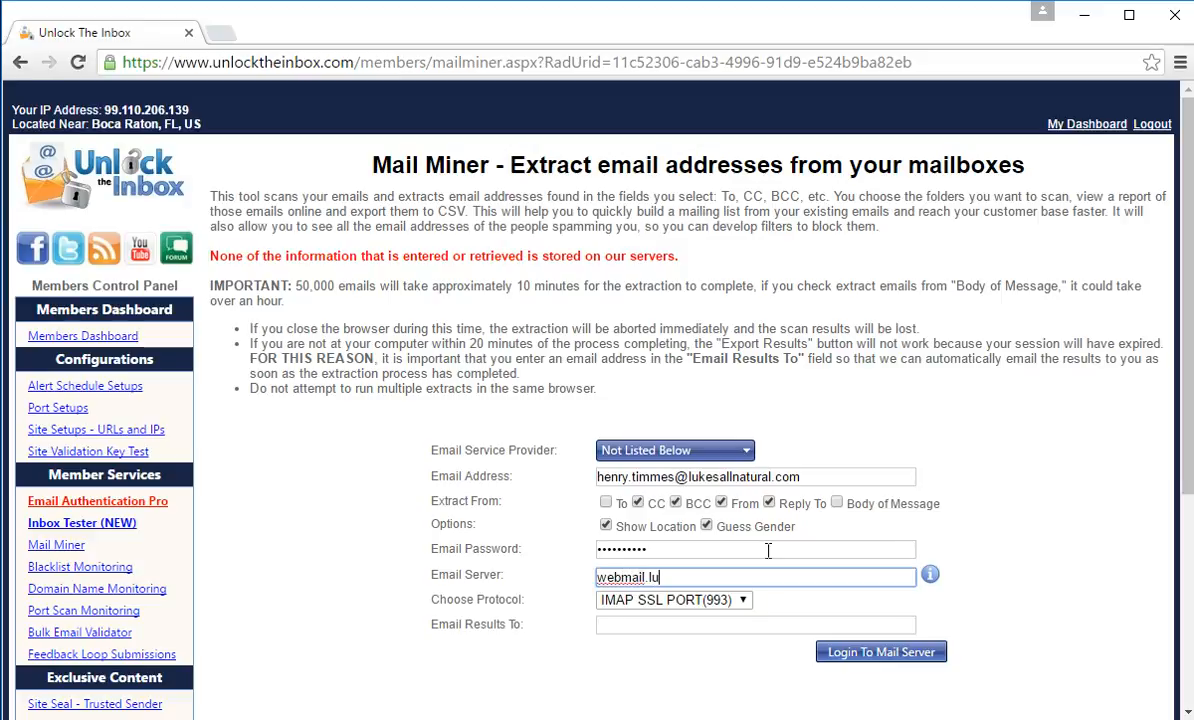
pyautogui.write('kesallnatural.co')
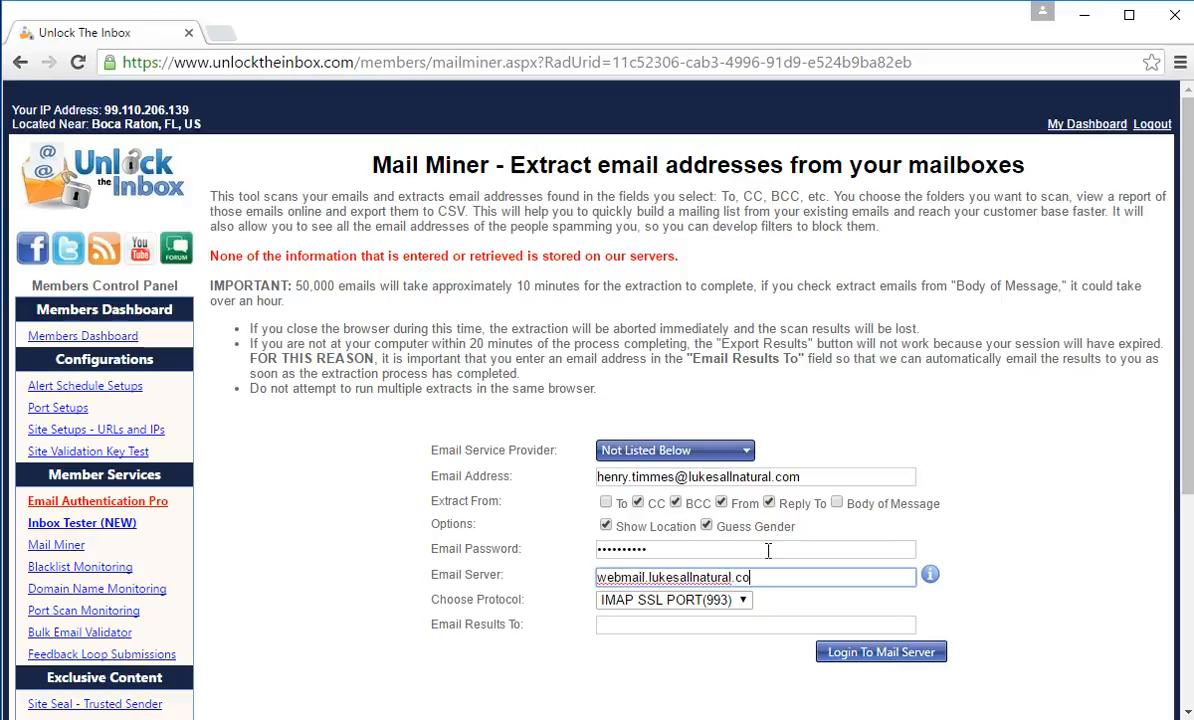
# - Keep the connection protocol on IMAP SSL PORT(993)
pyautogui.click(740, 600)
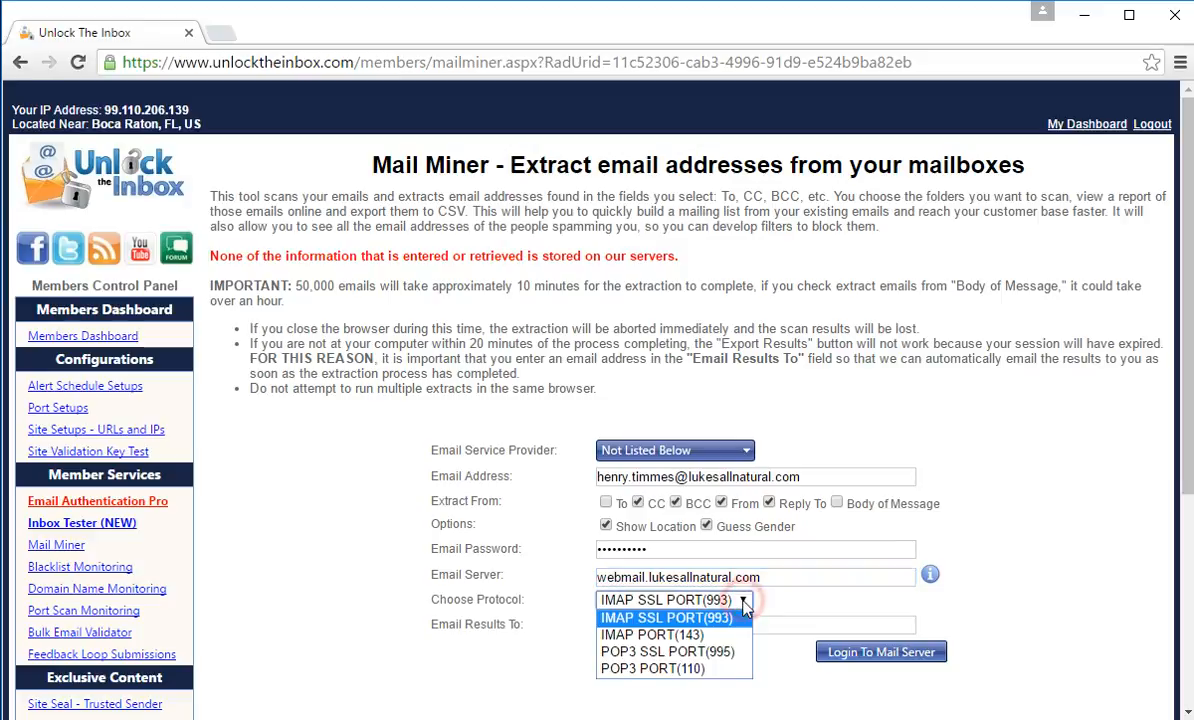
pyautogui.click(664, 616)
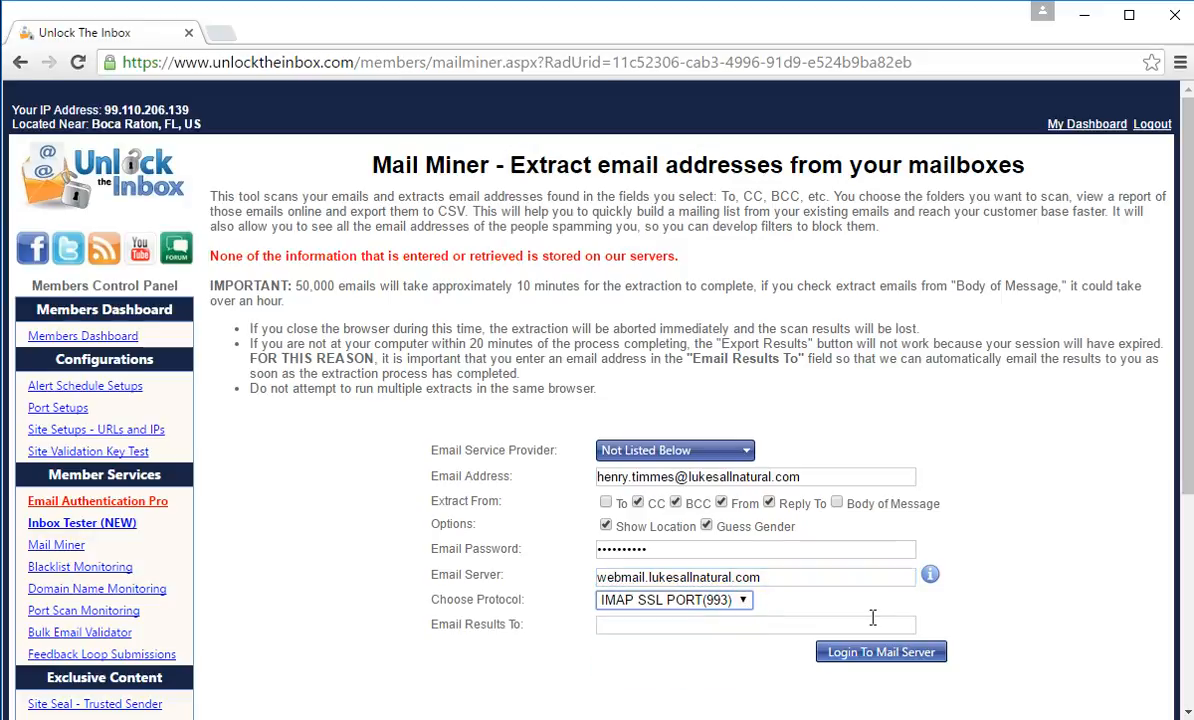
pyautogui.scroll(-3)
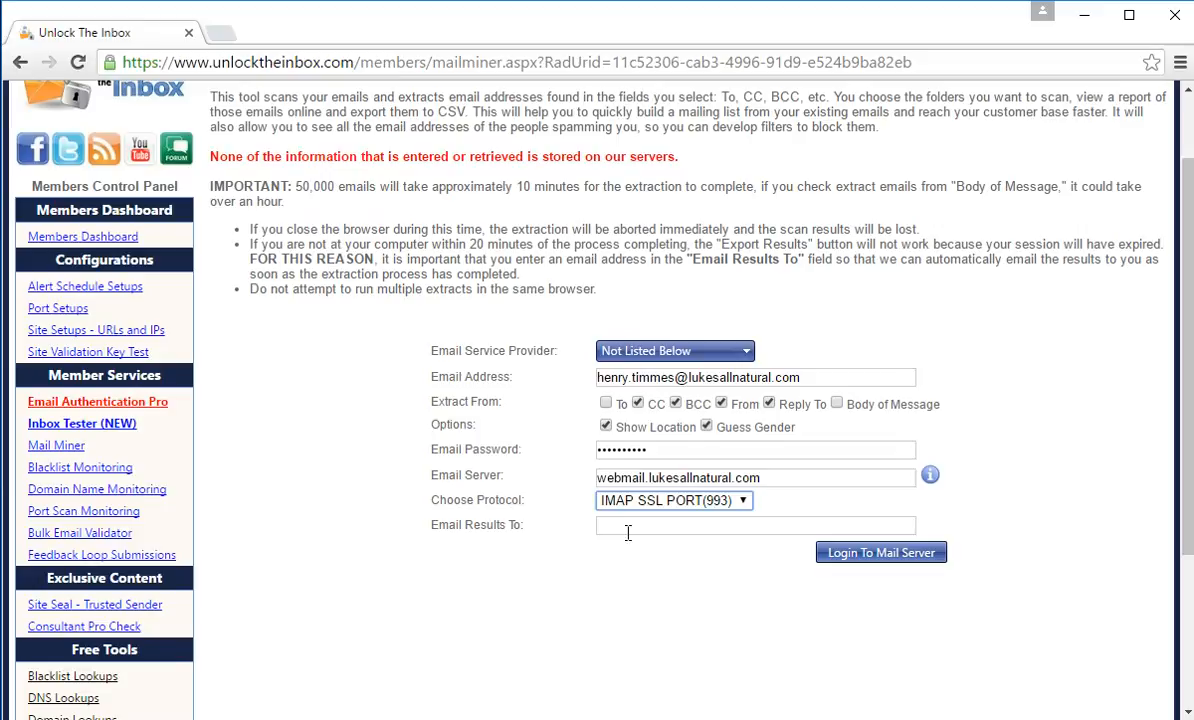
pyautogui.moveTo(896, 584)
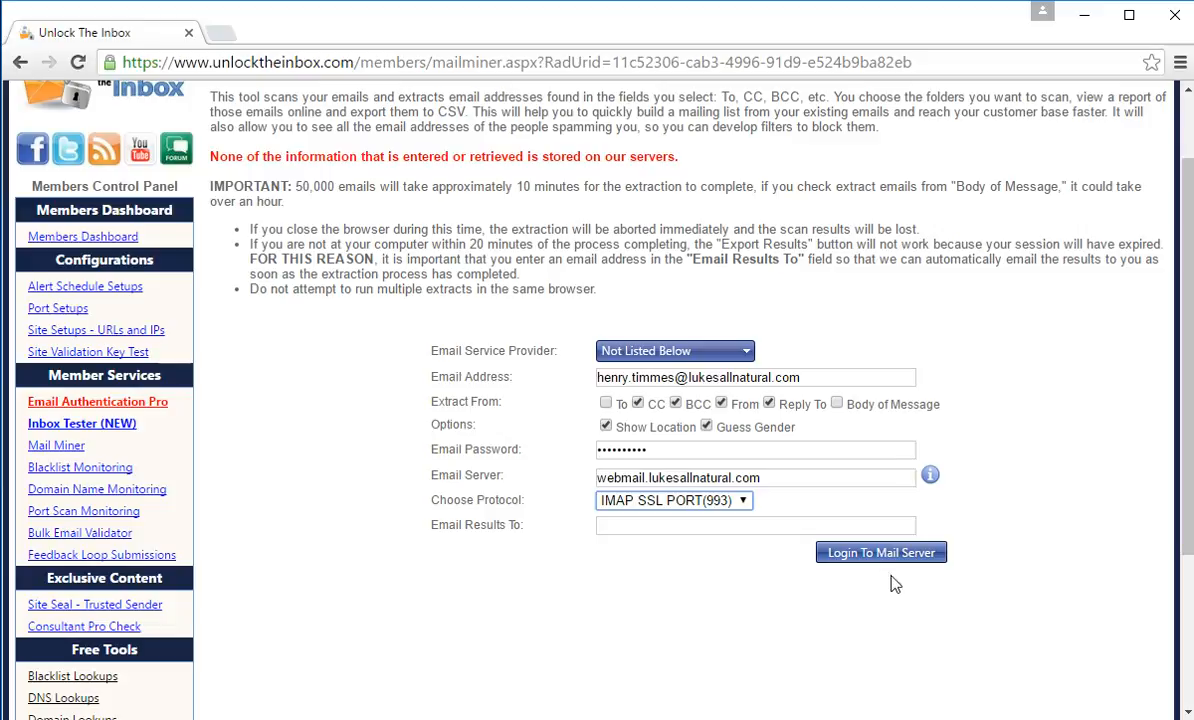
pyautogui.moveTo(890, 560)
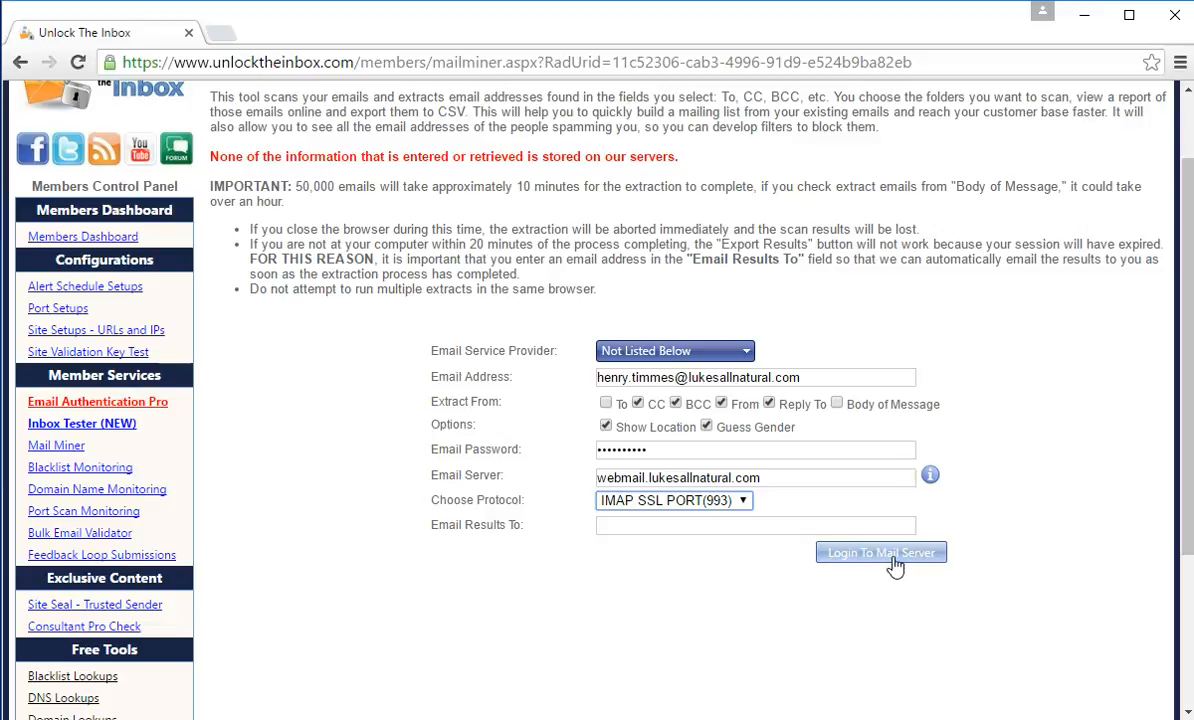
# - Log in, narrow the folders to INBOX only, and start extracting emails
pyautogui.click(880, 552)
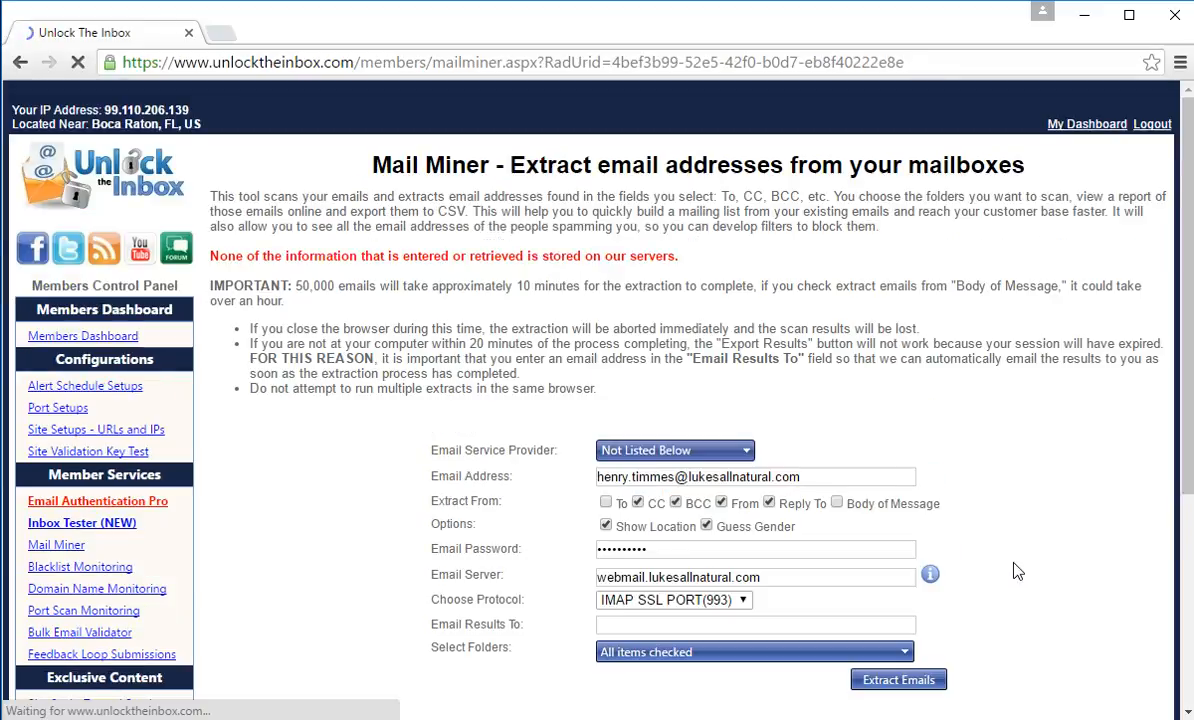
pyautogui.scroll(-3)
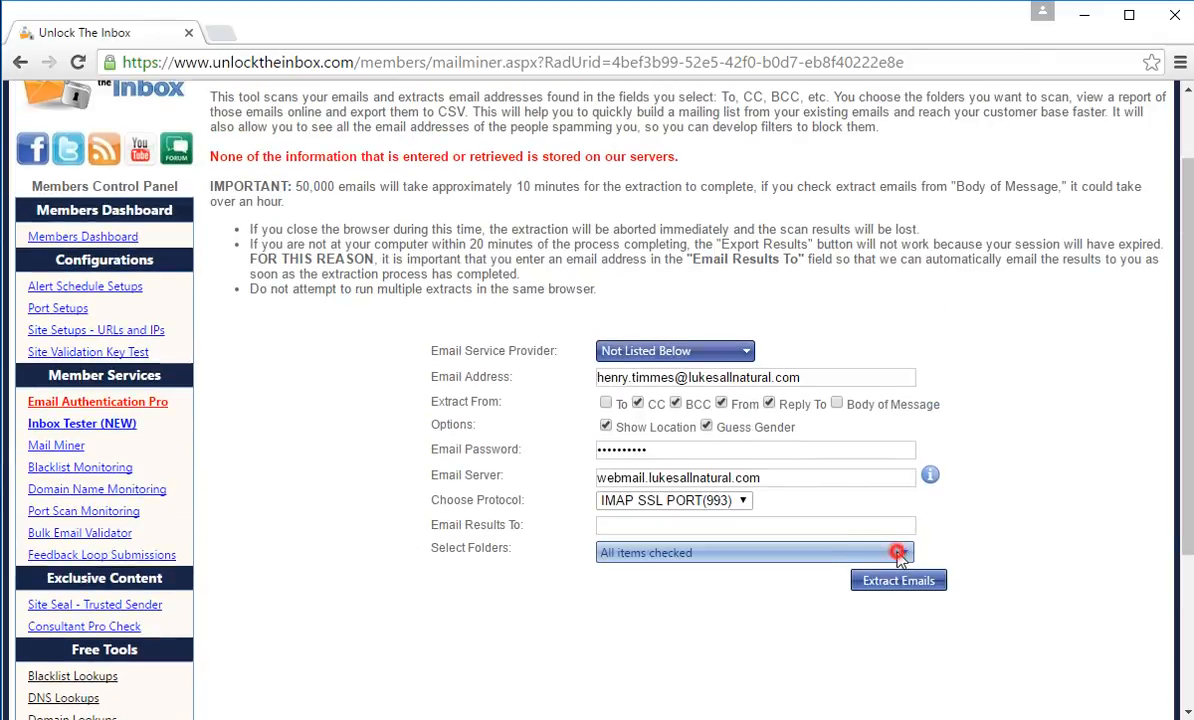
pyautogui.click(896, 552)
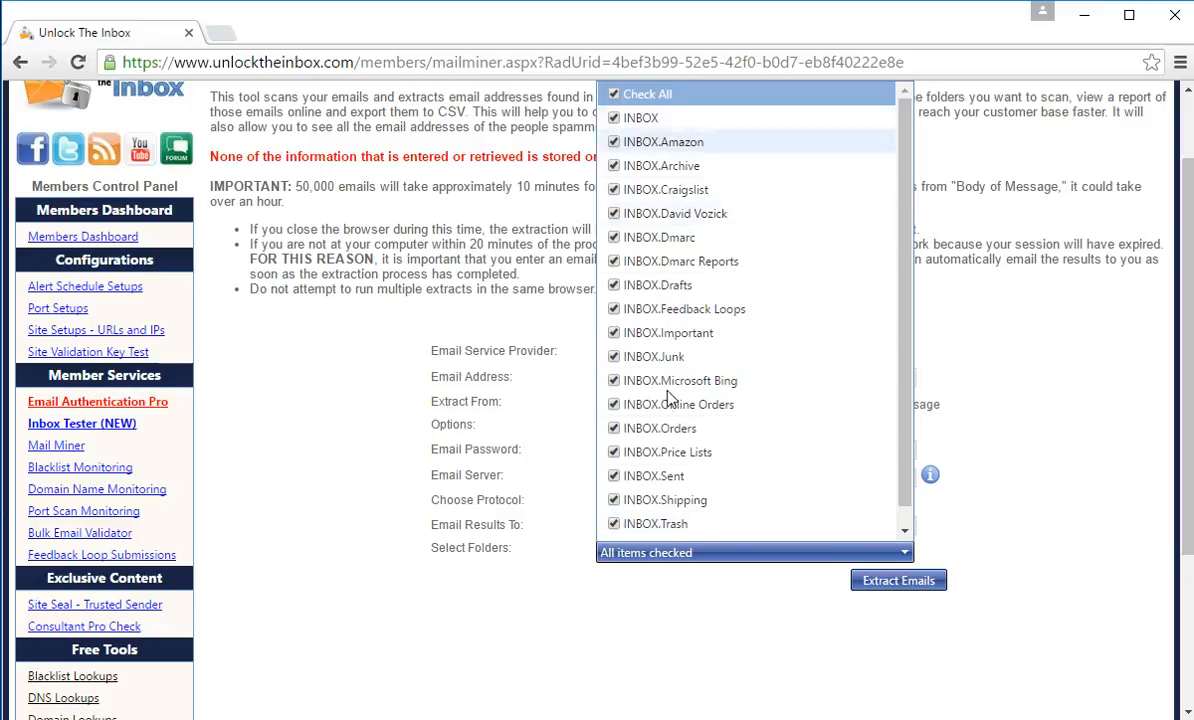
pyautogui.click(612, 94)
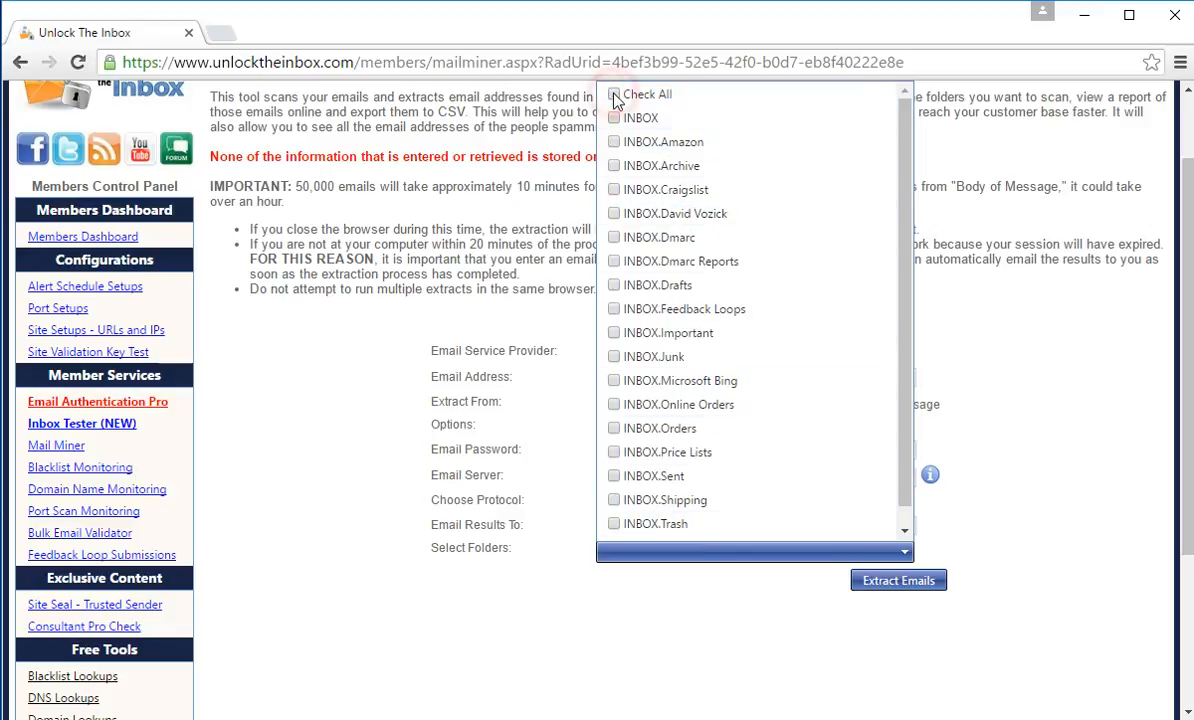
pyautogui.click(614, 118)
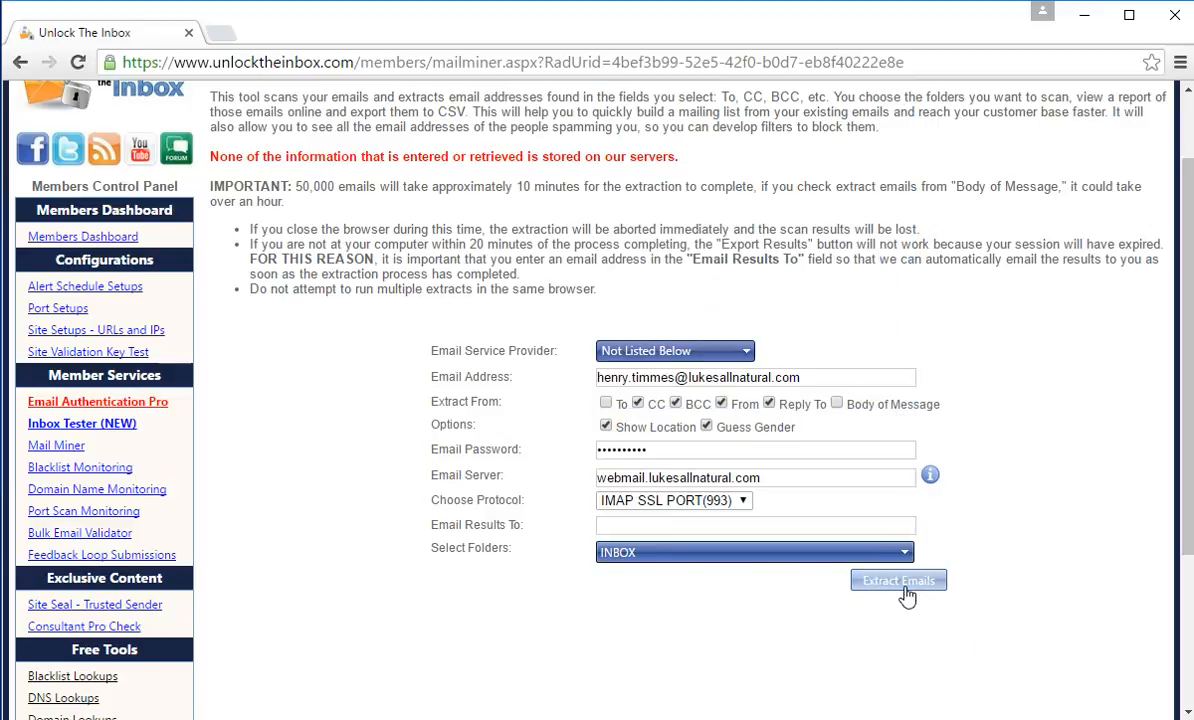
pyautogui.click(896, 580)
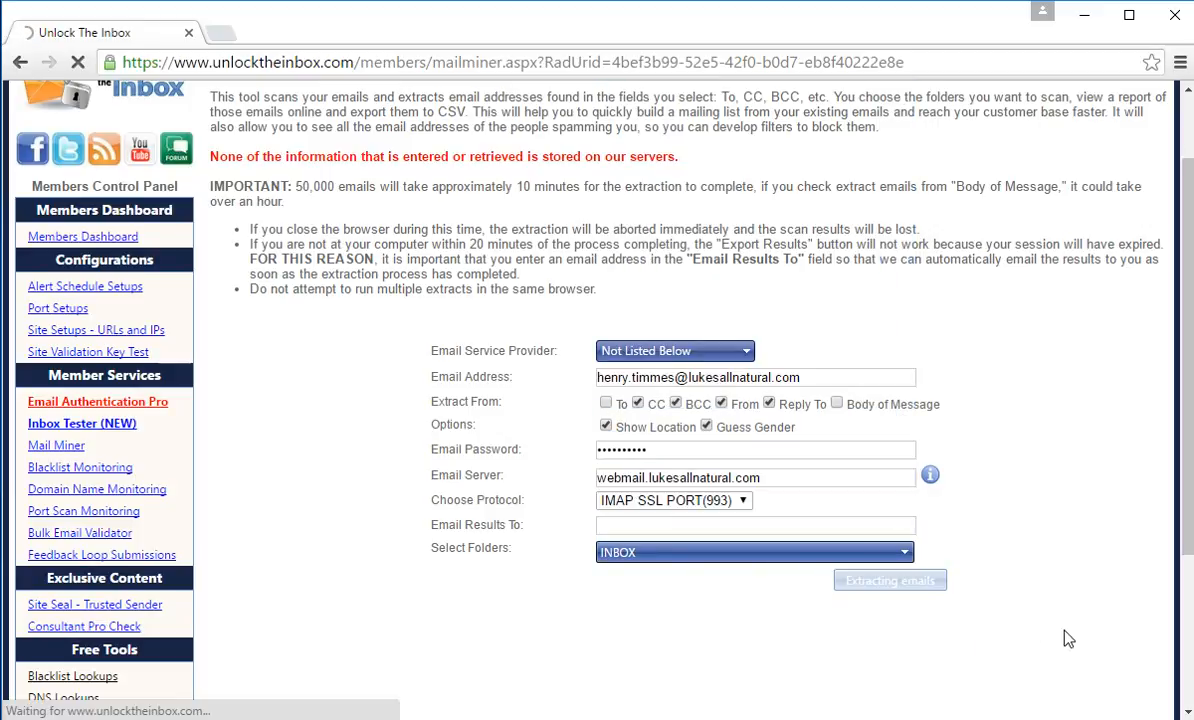
# - Let the extraction count and process all 34,602 INBOX emails
pyautogui.click(888, 580)
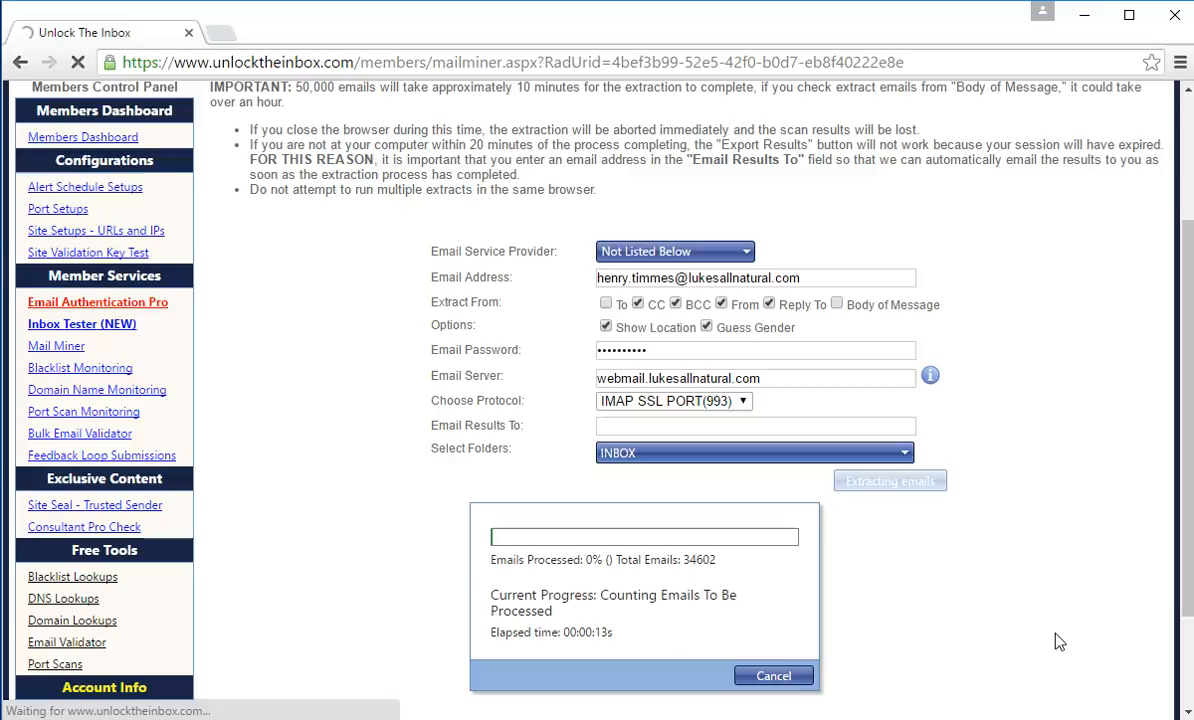
pyautogui.moveTo(644, 316)
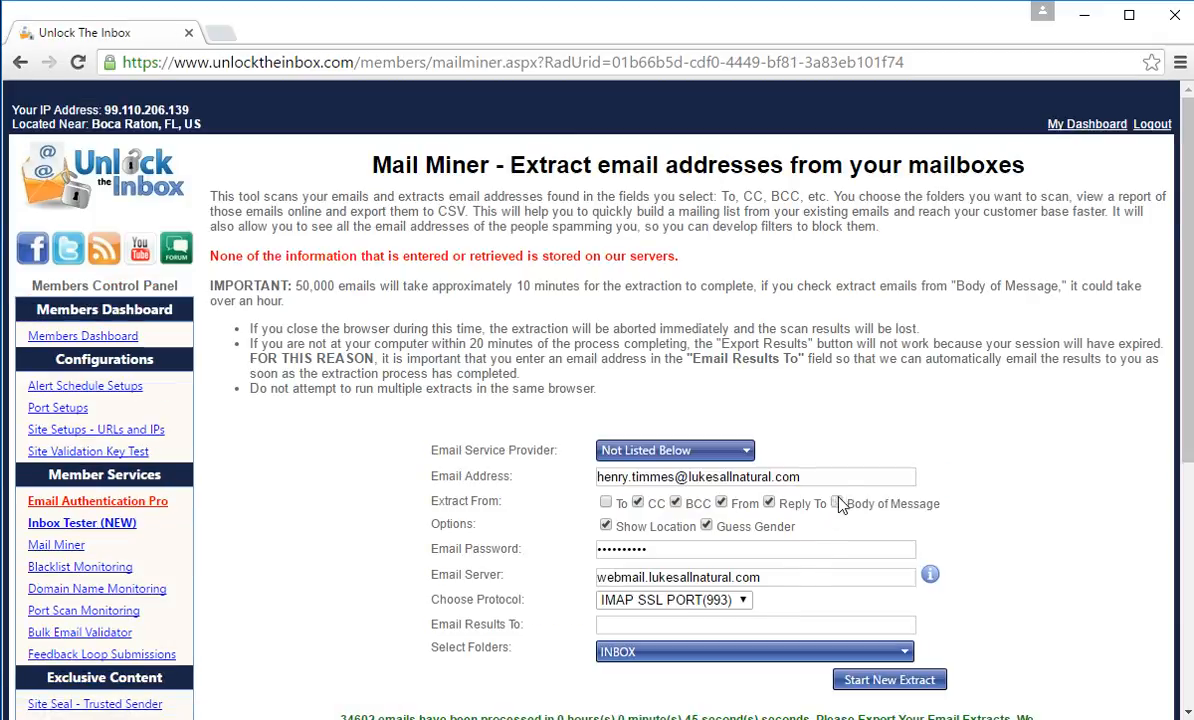
# - Raise the results table page size to 50 addresses
pyautogui.scroll(-3)
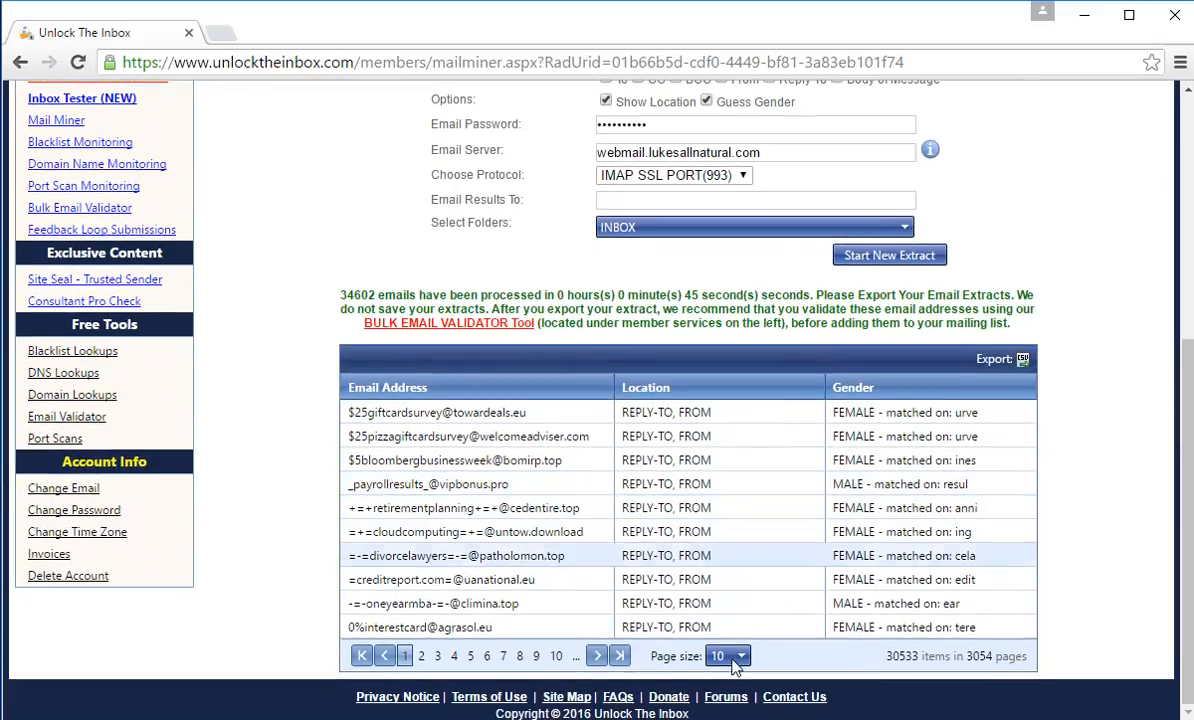
pyautogui.click(728, 656)
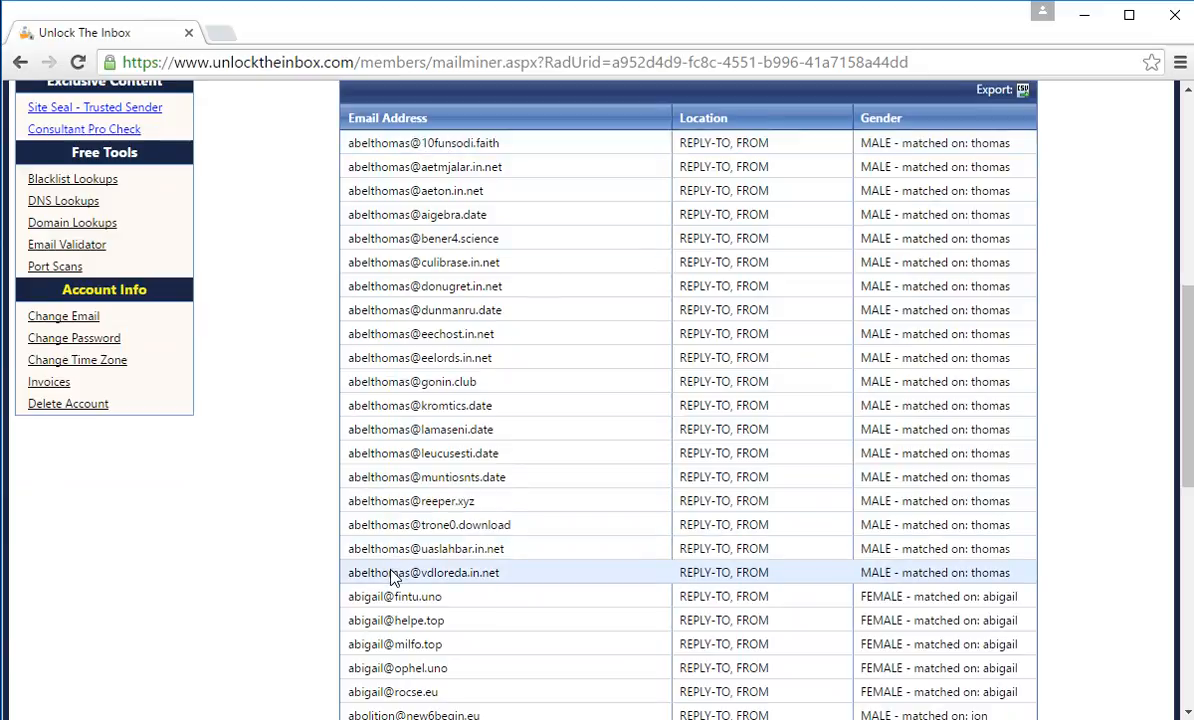
pyautogui.moveTo(456, 142)
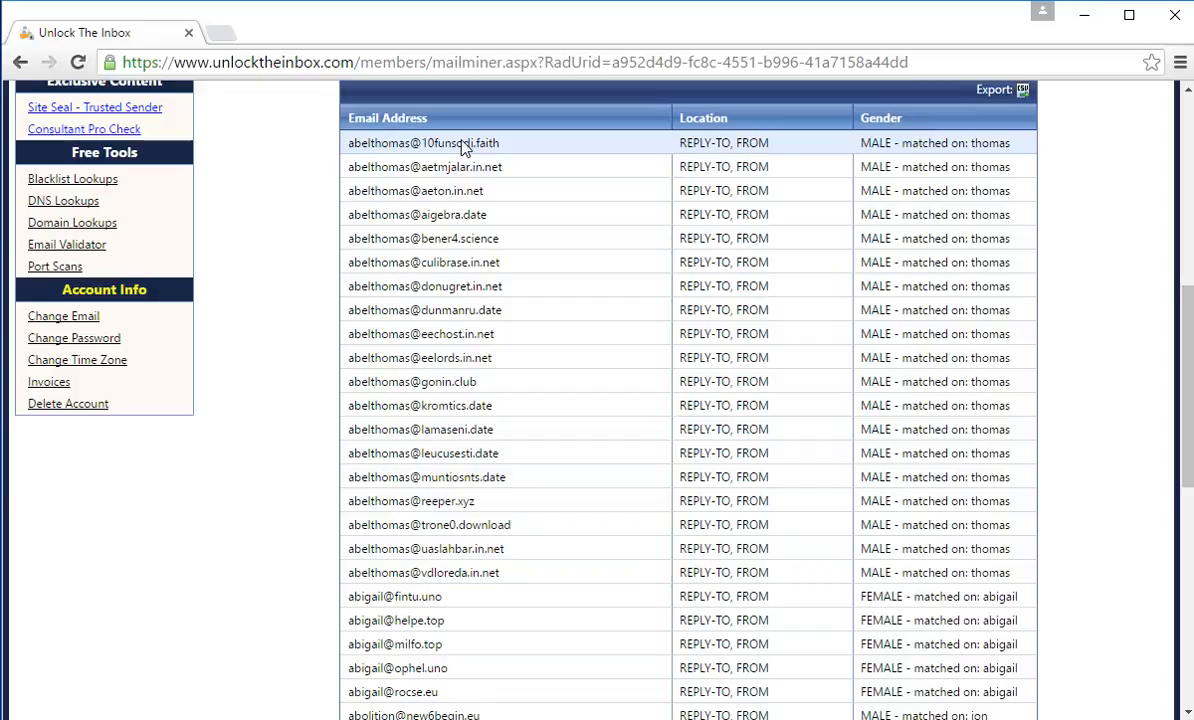
pyautogui.moveTo(456, 208)
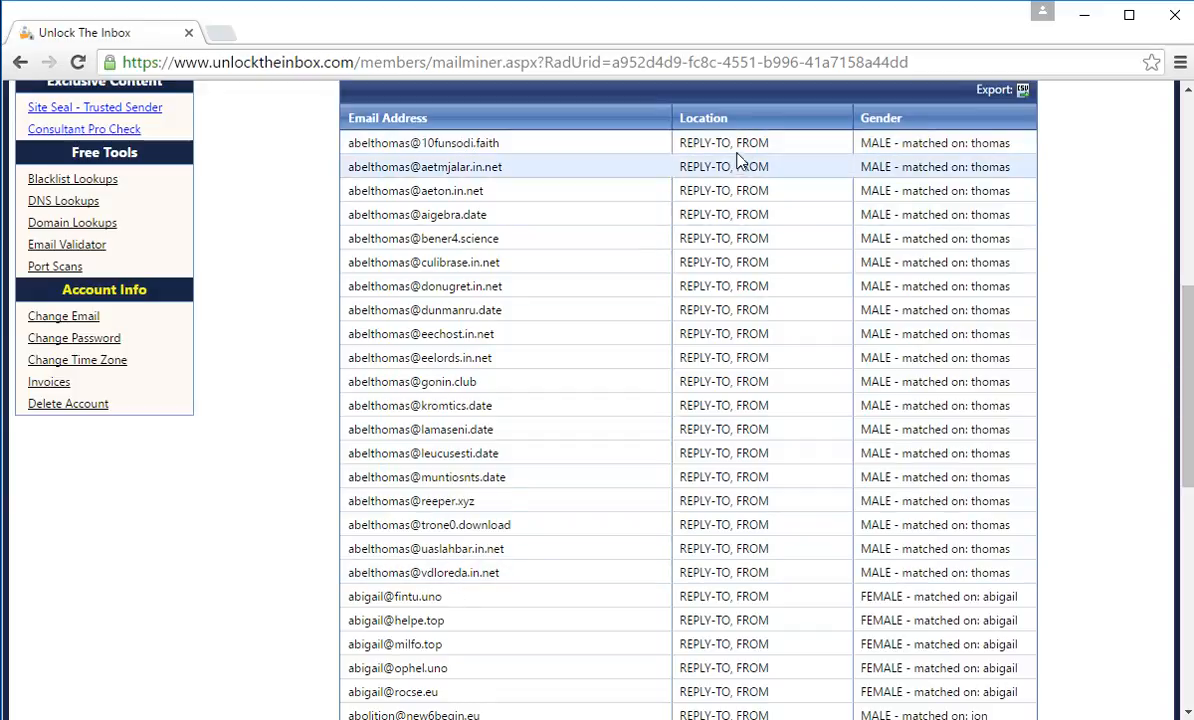
pyautogui.moveTo(738, 572)
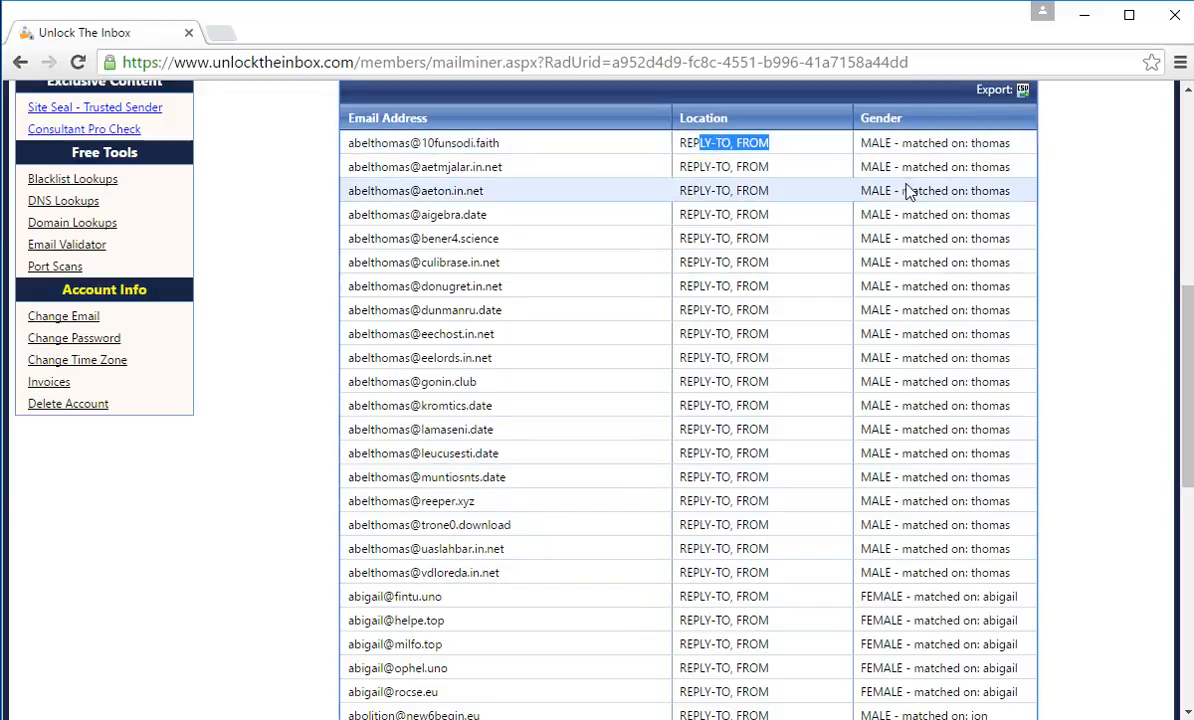
pyautogui.moveTo(868, 156)
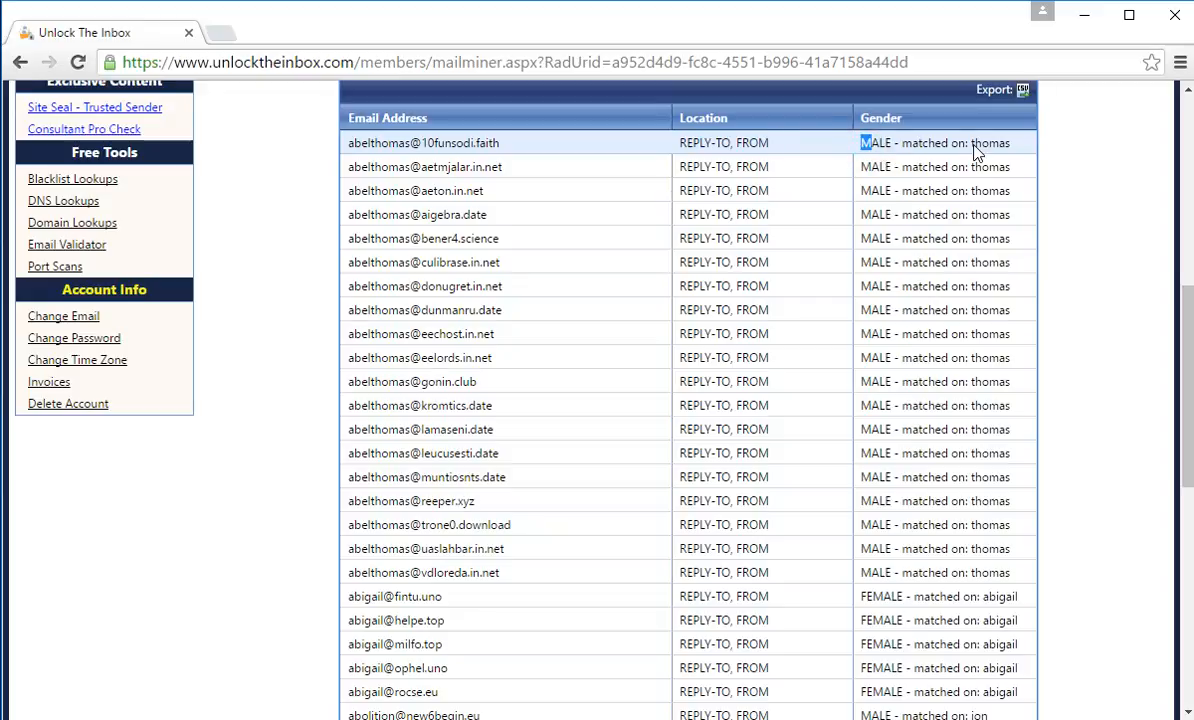
# - Highlight the matched name parts of two addresses, including an abigail address, to check gender guesses
pyautogui.doubleClick(990, 142)
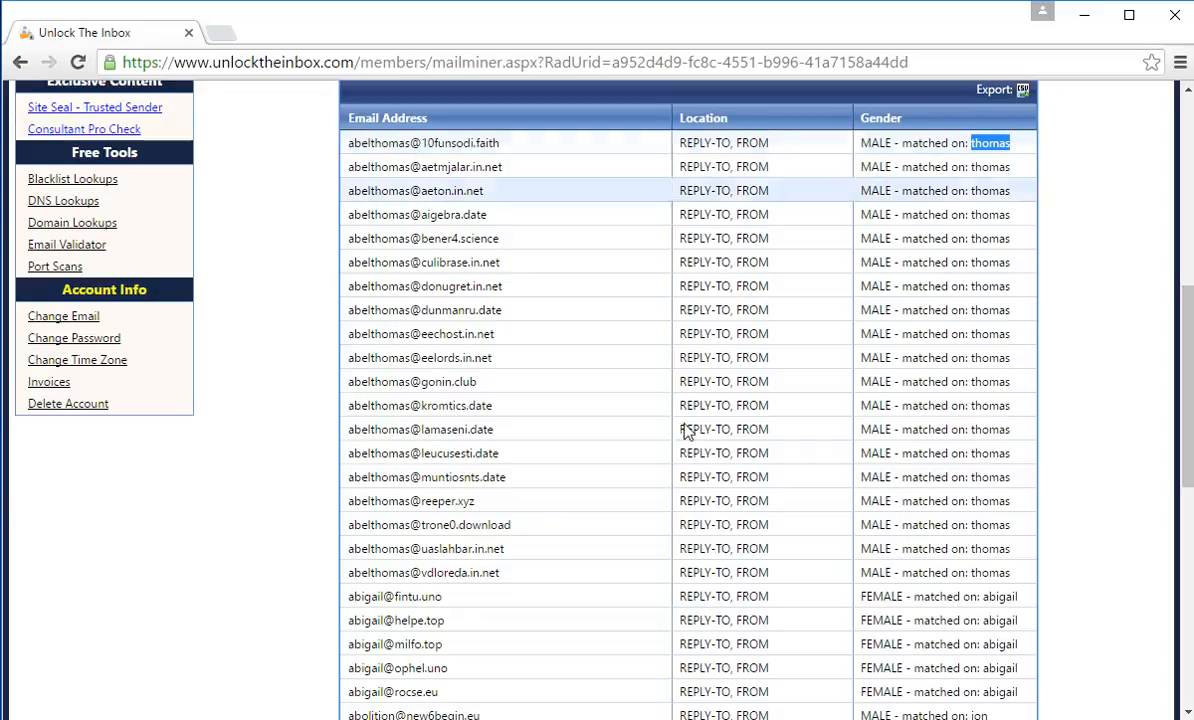
pyautogui.scroll(-3)
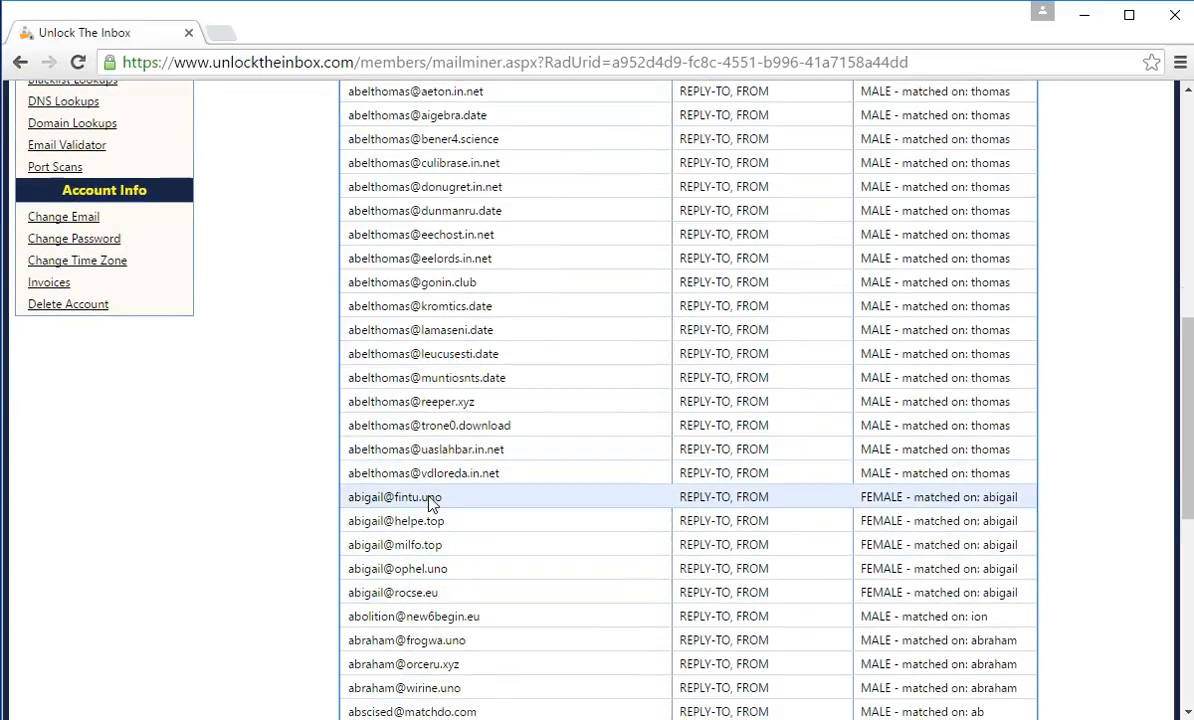
pyautogui.moveTo(426, 590)
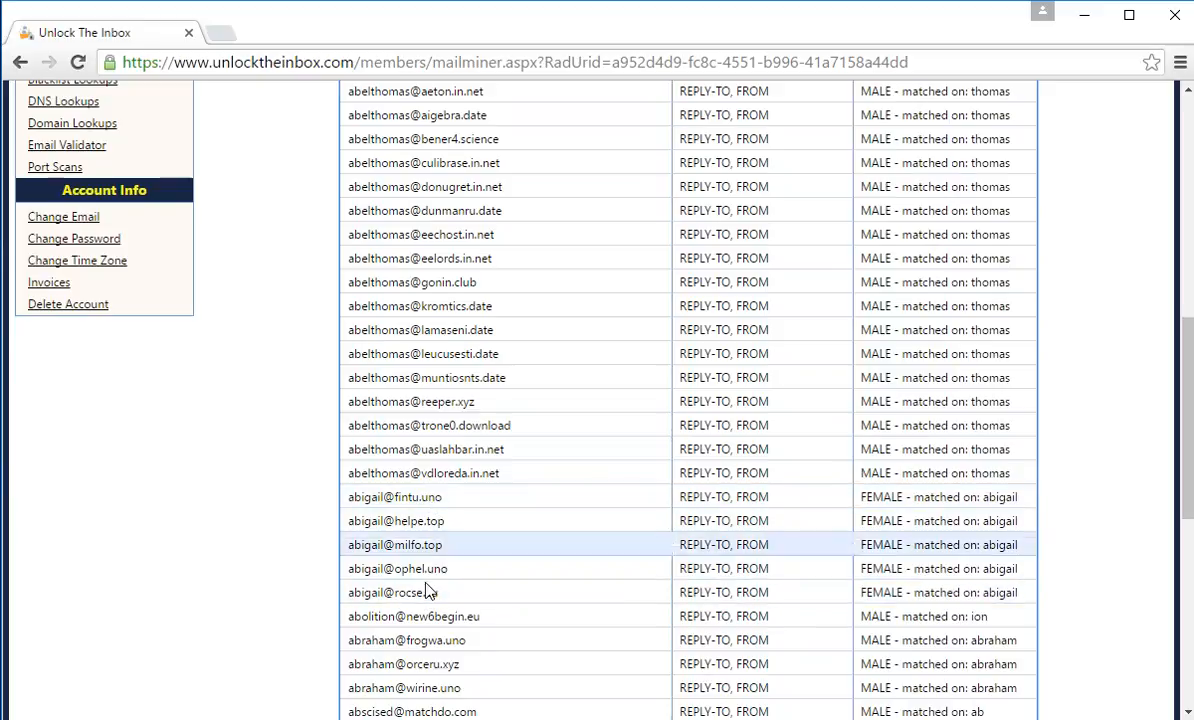
pyautogui.moveTo(920, 592)
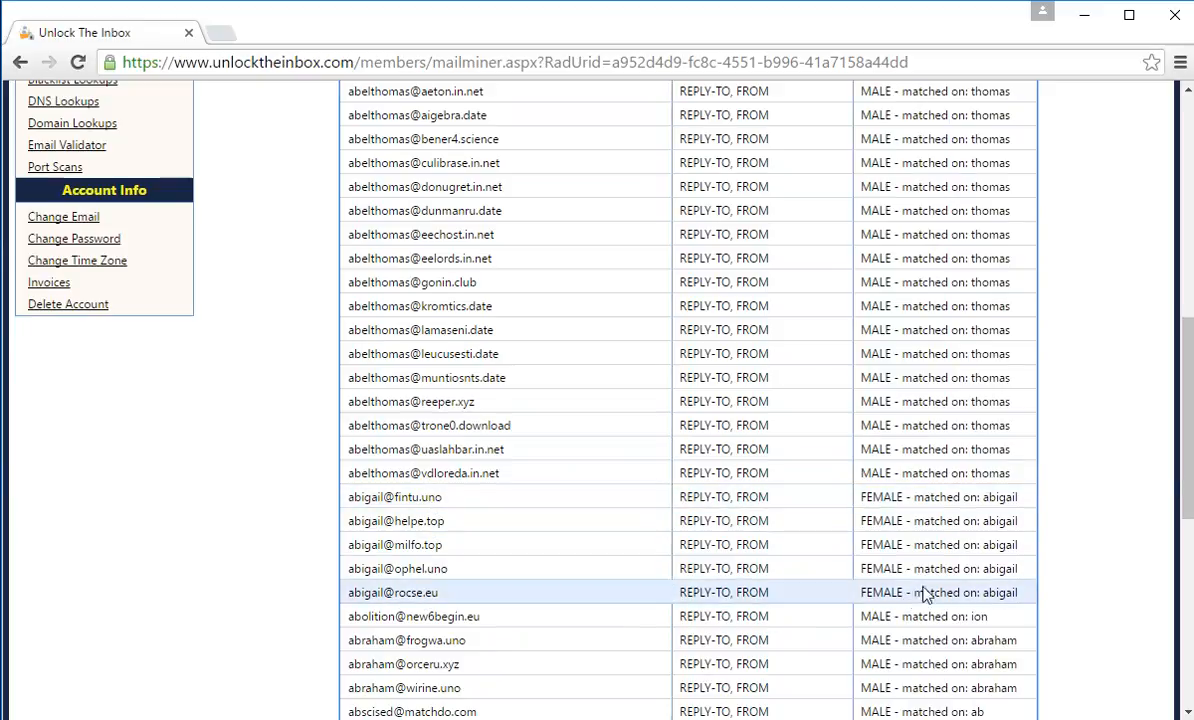
pyautogui.doubleClick(1000, 496)
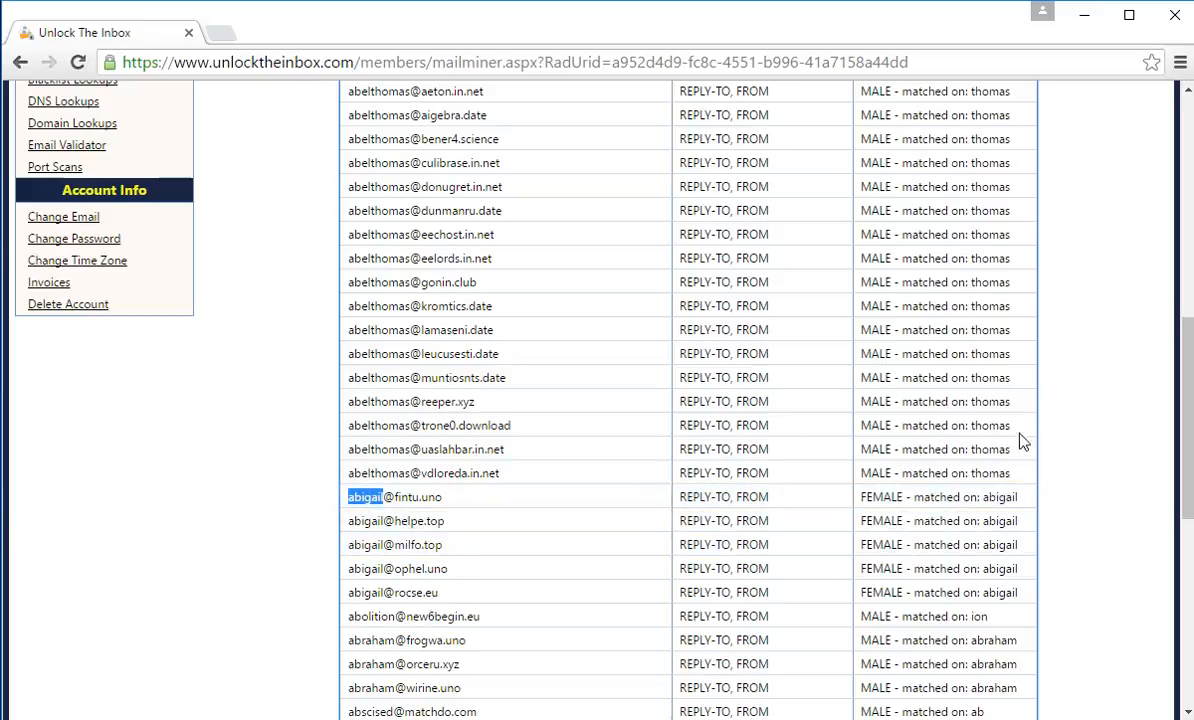
pyautogui.scroll(3)
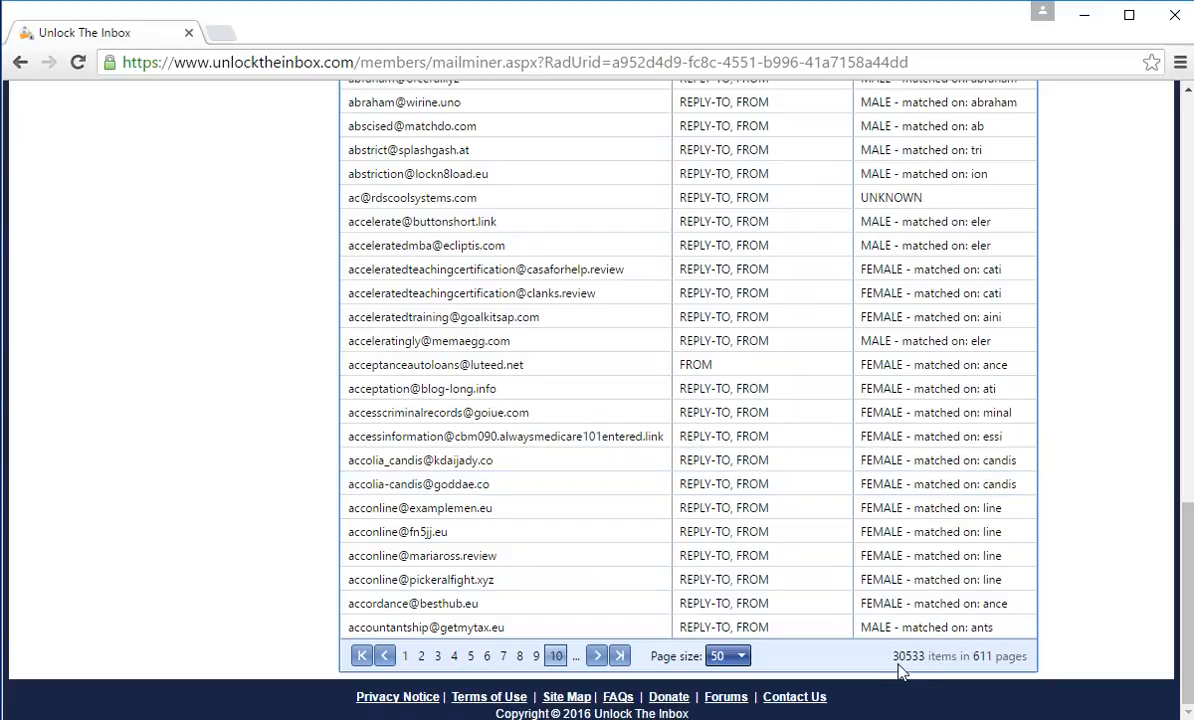
pyautogui.moveTo(1030, 660)
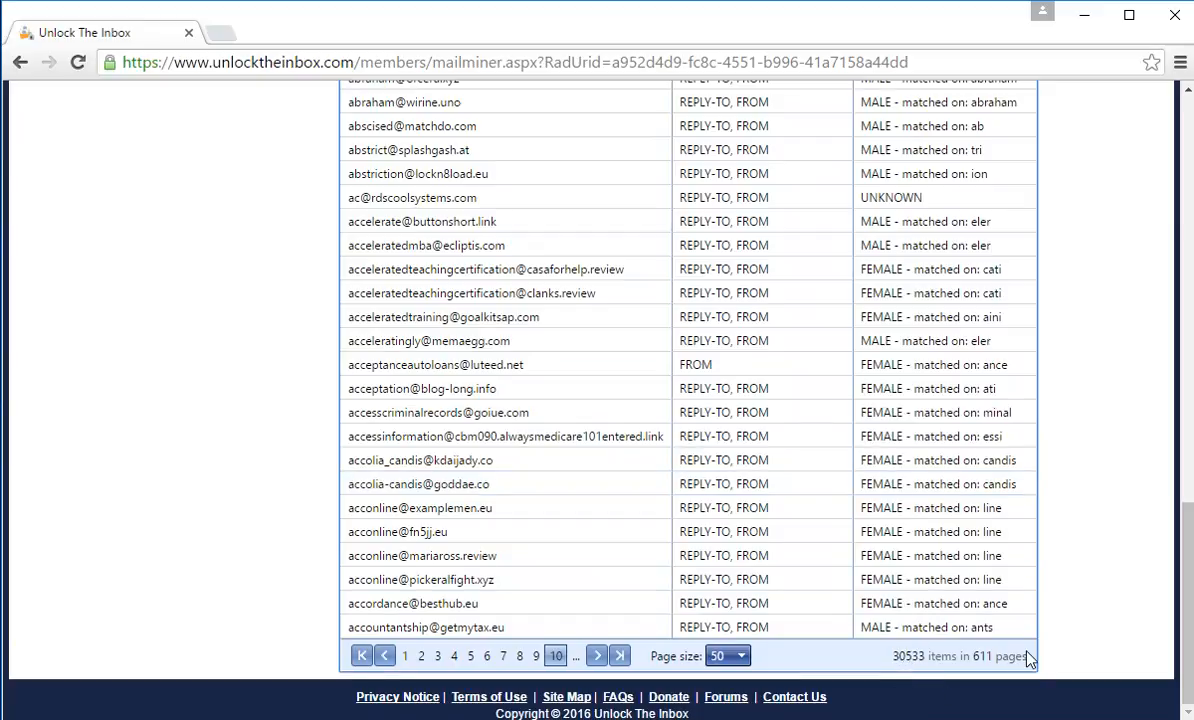
pyautogui.scroll(3)
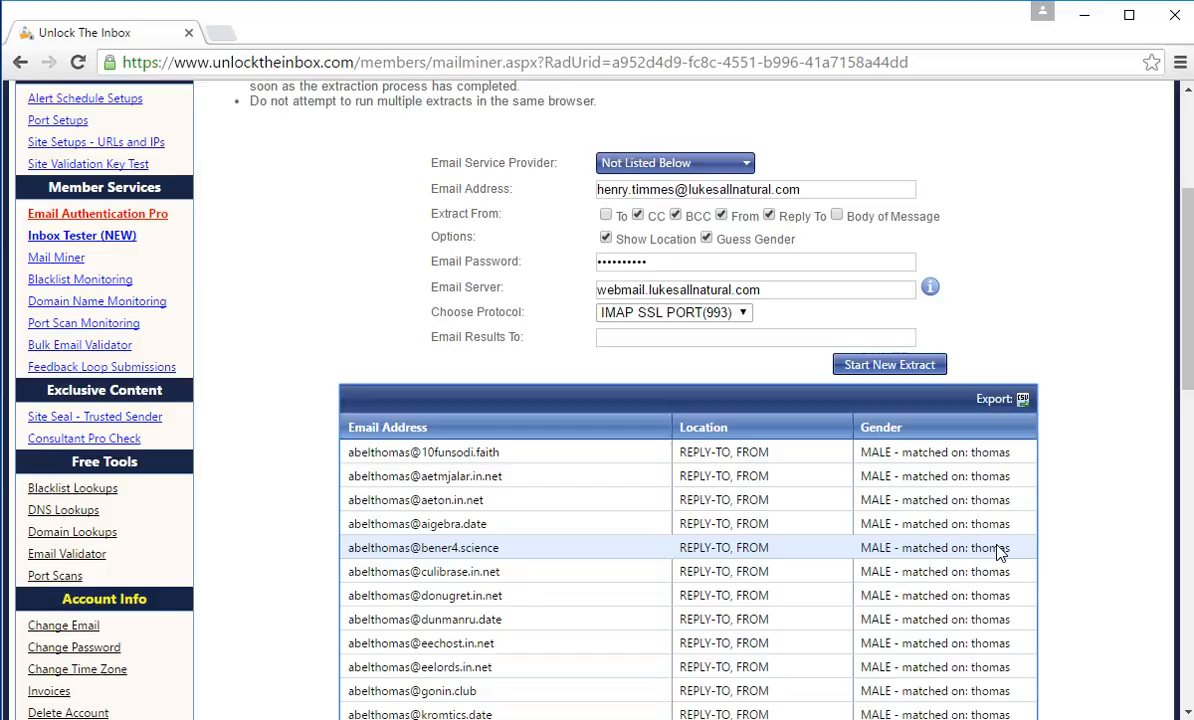
pyautogui.scroll(3)
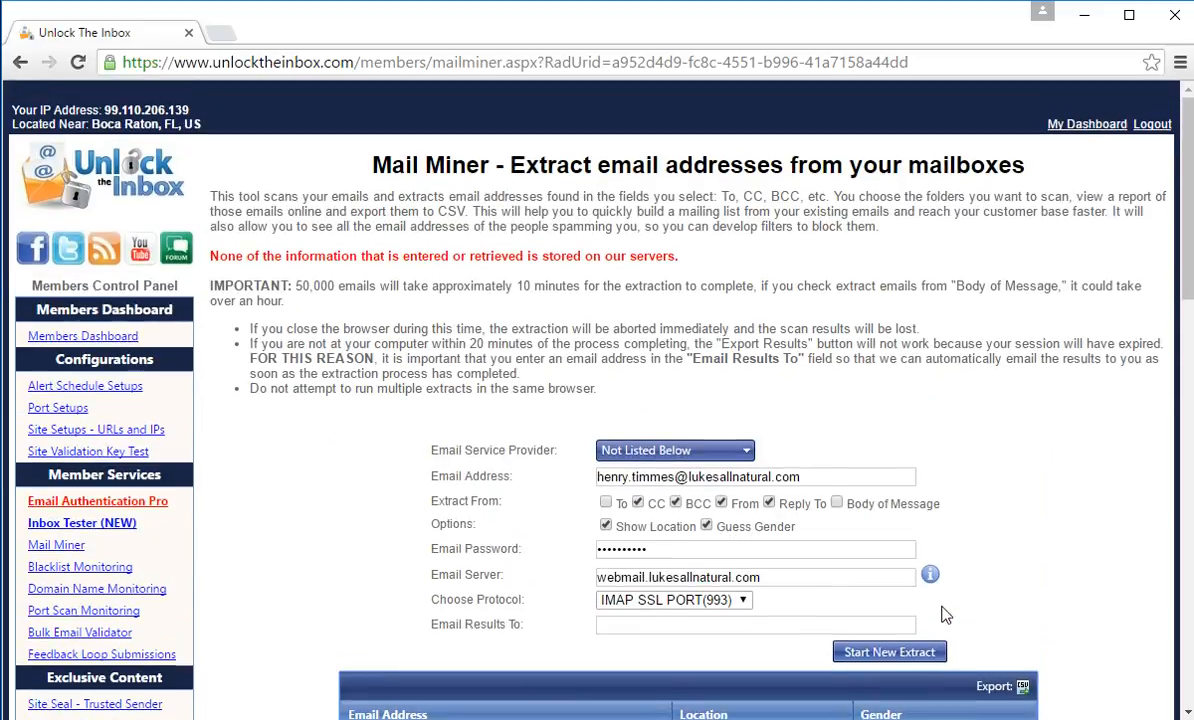